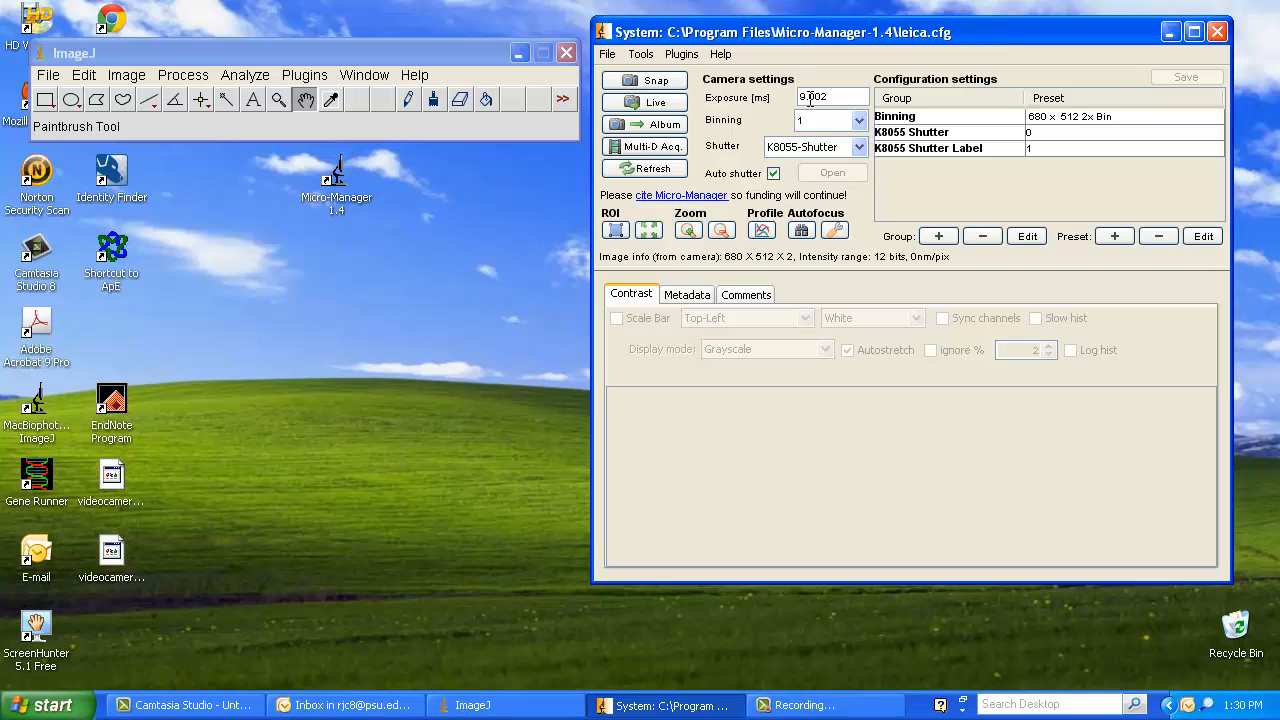
Step: Start the live camera view and set exposure to 75 ms (74.98 ms) for fluorescent cells
{"action": "left_click", "coordinate": [833, 97]}
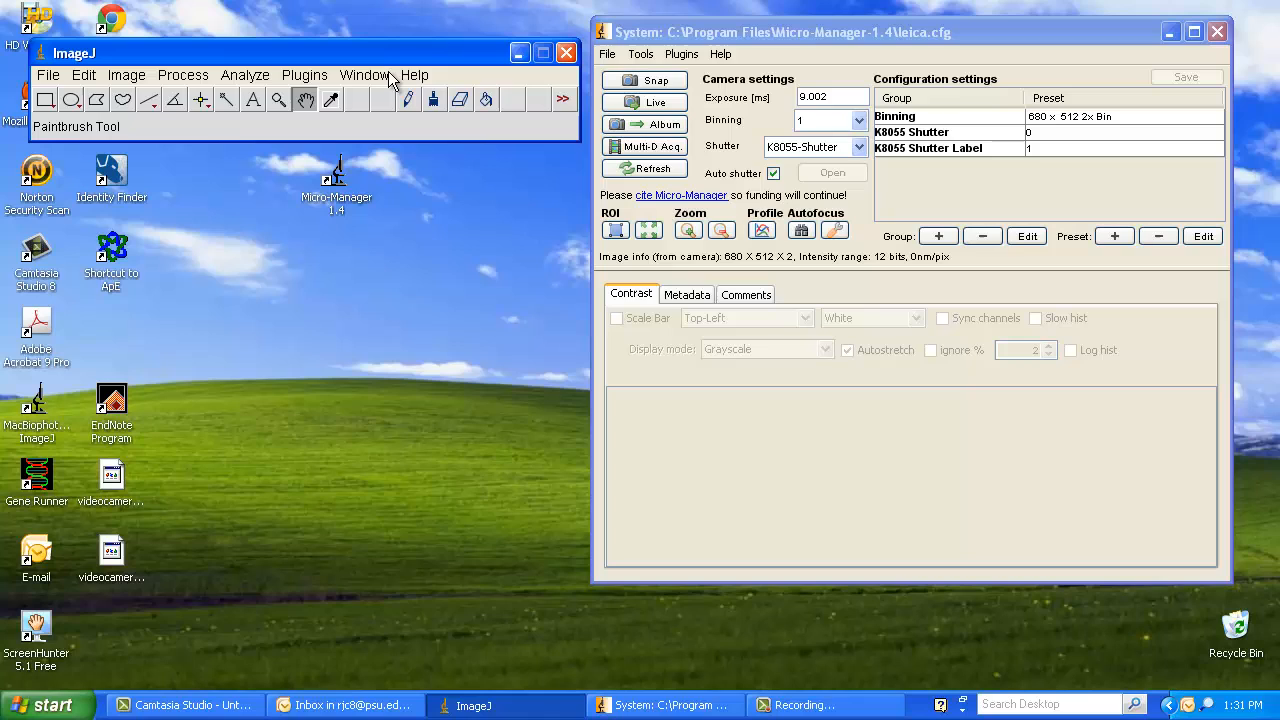
{"action": "left_click", "coordinate": [330, 99]}
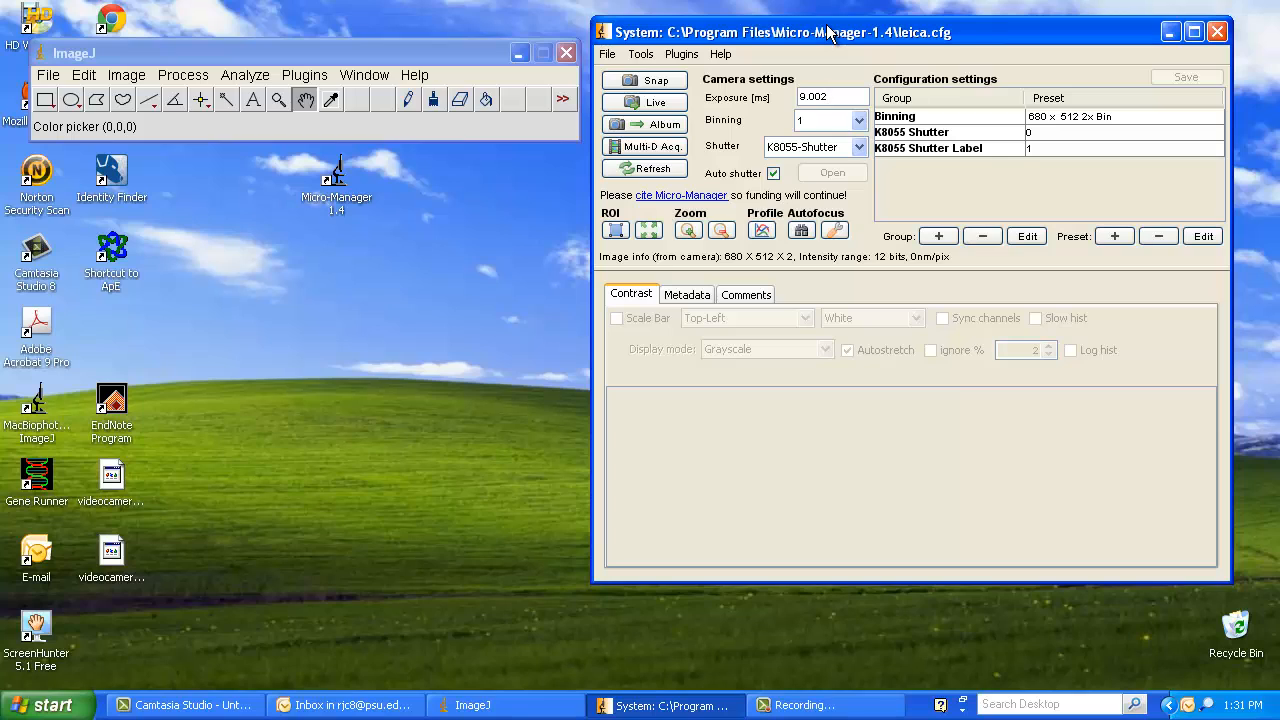
{"action": "left_click", "coordinate": [830, 97]}
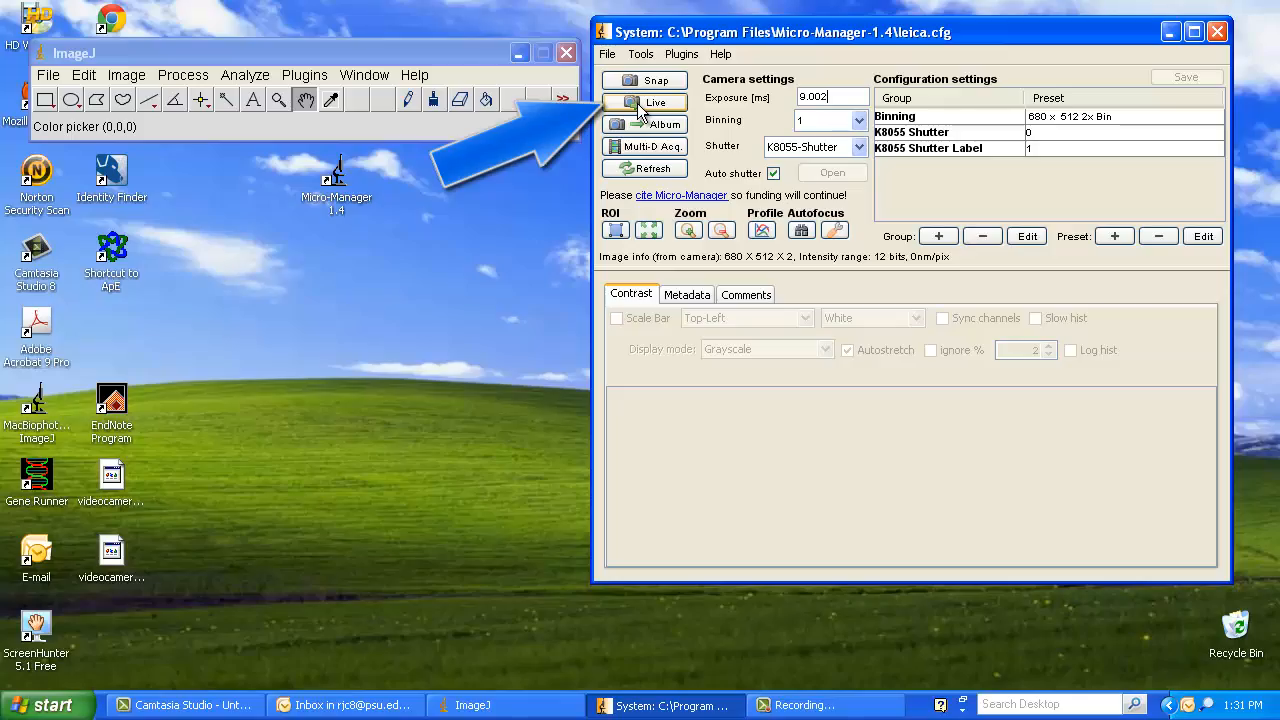
{"action": "left_click", "coordinate": [656, 102]}
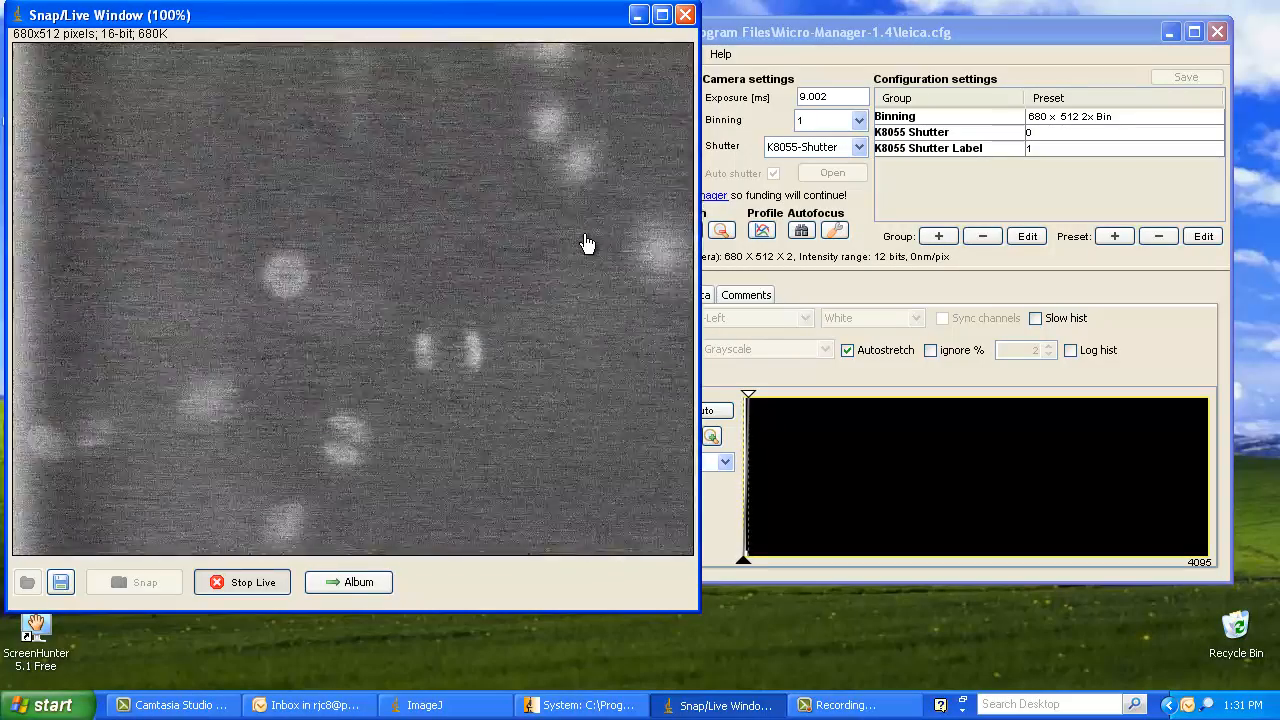
{"action": "mouse_move", "coordinate": [495, 283]}
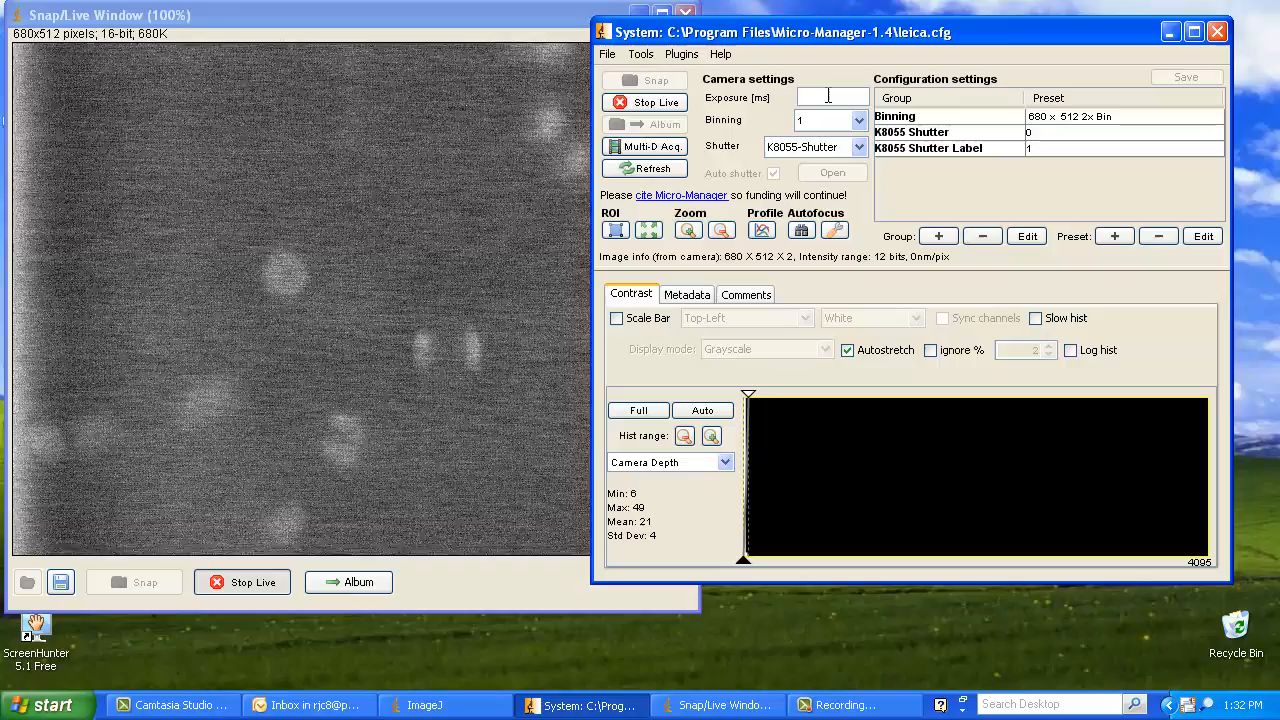
{"action": "type", "text": "75"}
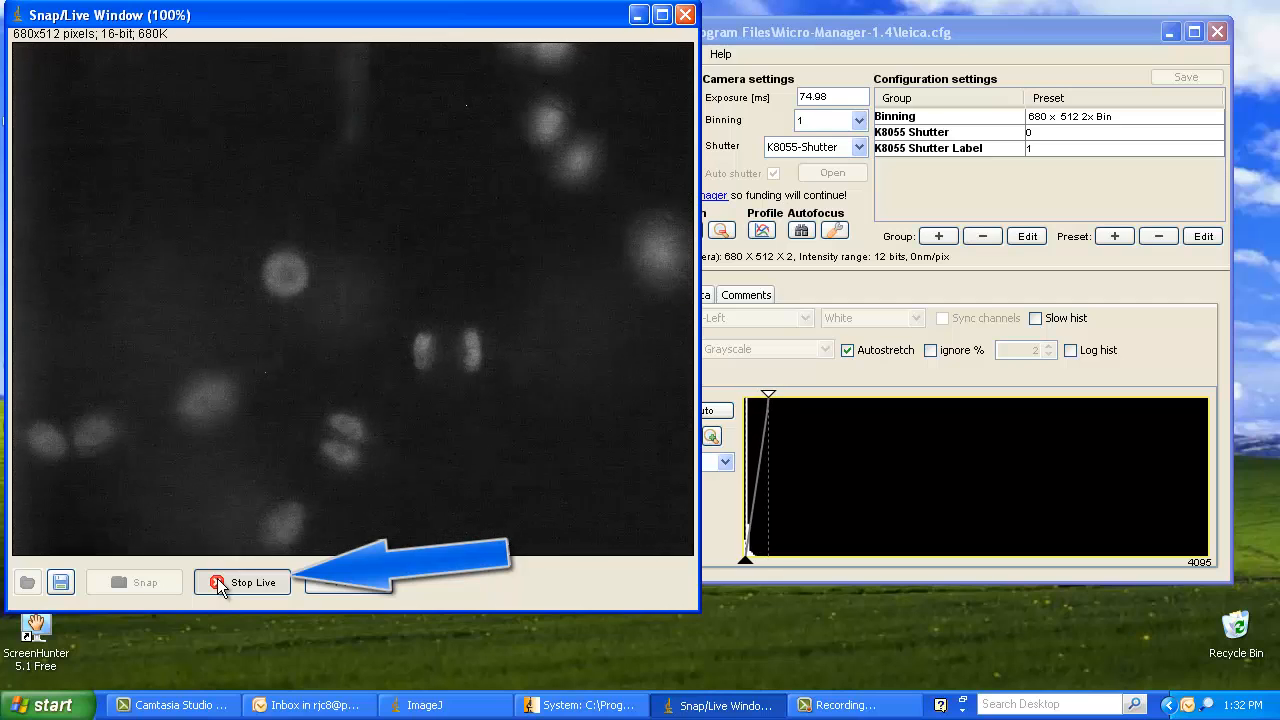
Step: Stop live view and snap one still image of the cells at 74.98 ms
{"action": "left_click", "coordinate": [241, 582]}
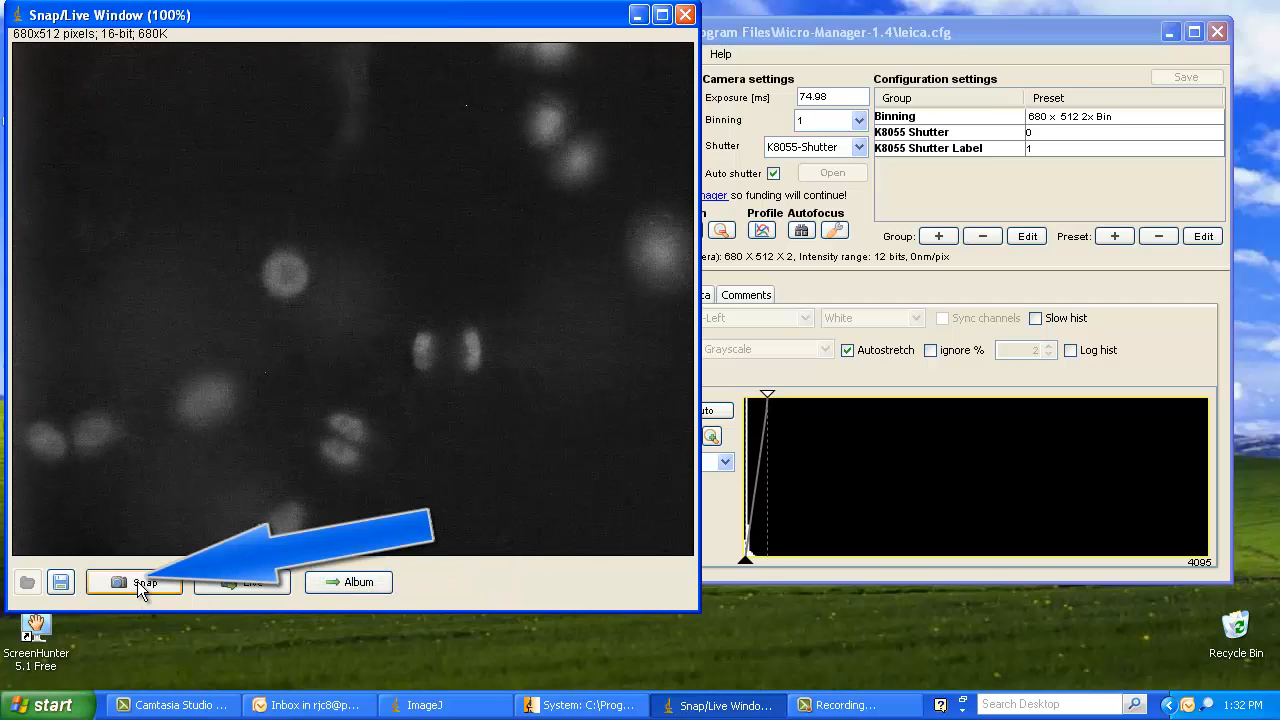
{"action": "left_click", "coordinate": [146, 583]}
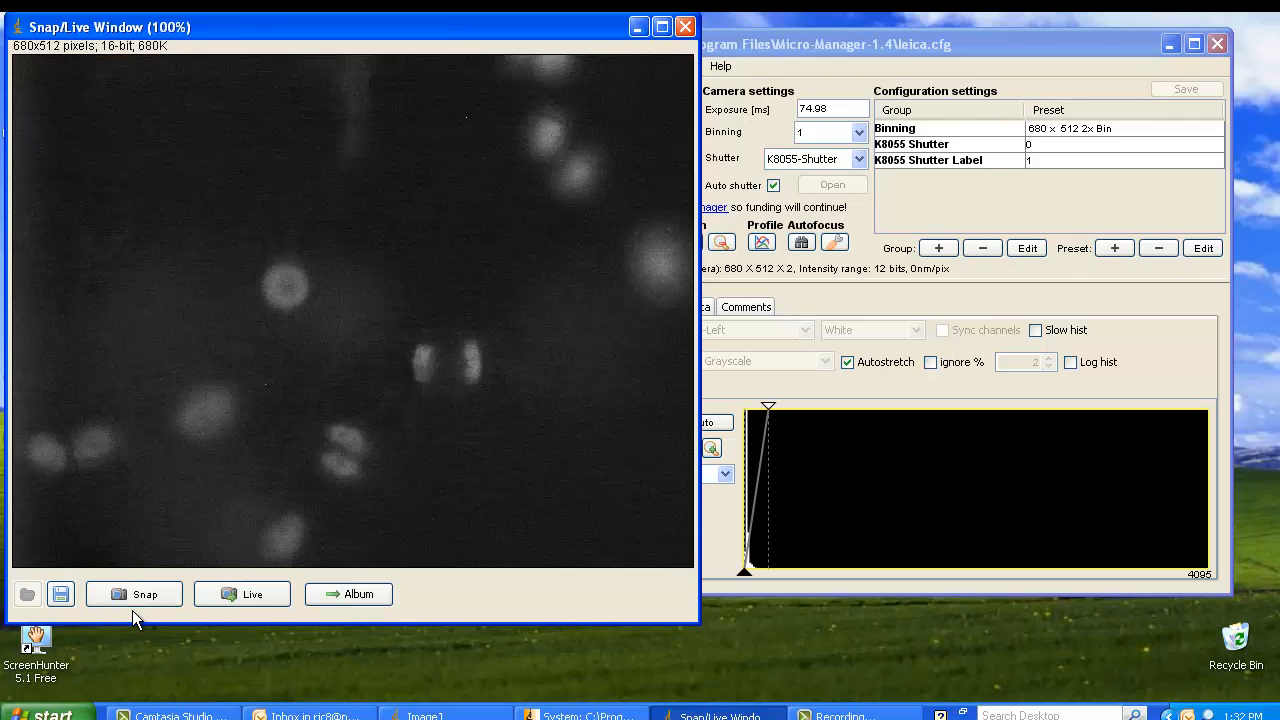
{"action": "mouse_move", "coordinate": [378, 26]}
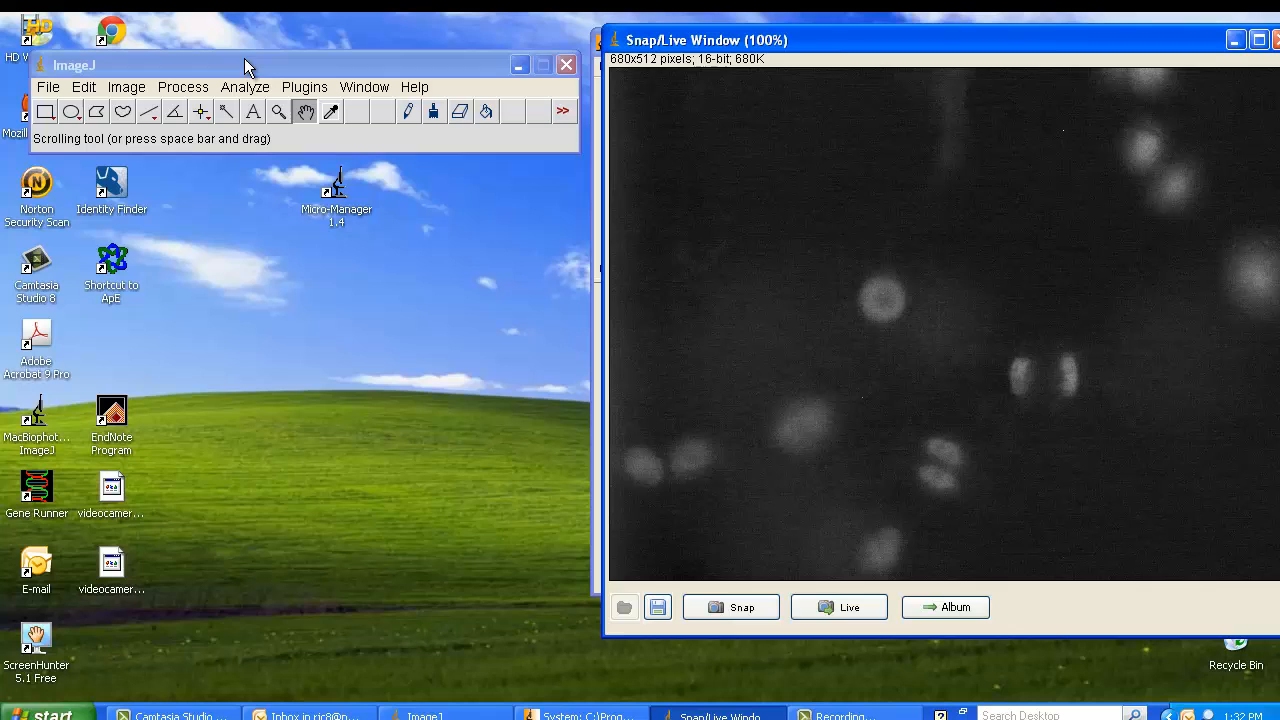
Step: Bring ImageJ forward and open its File > Save As > Tiff dialog
{"action": "left_click", "coordinate": [250, 65]}
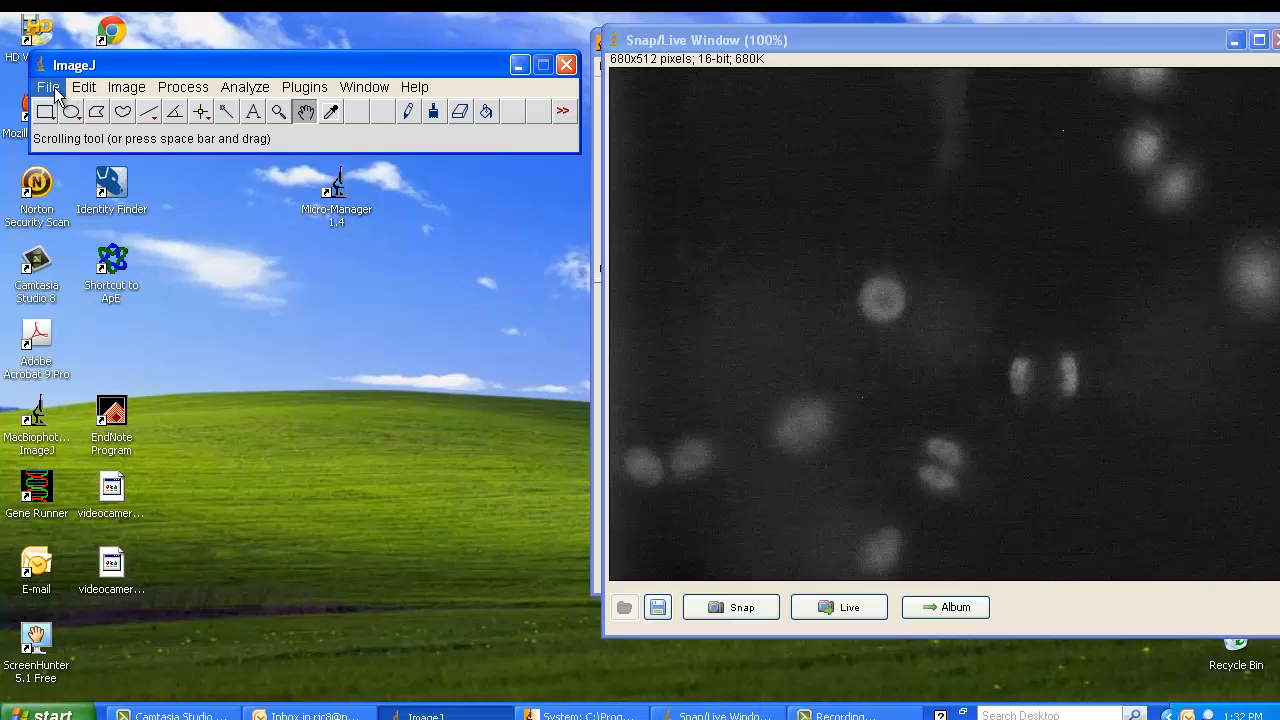
{"action": "left_click", "coordinate": [47, 87]}
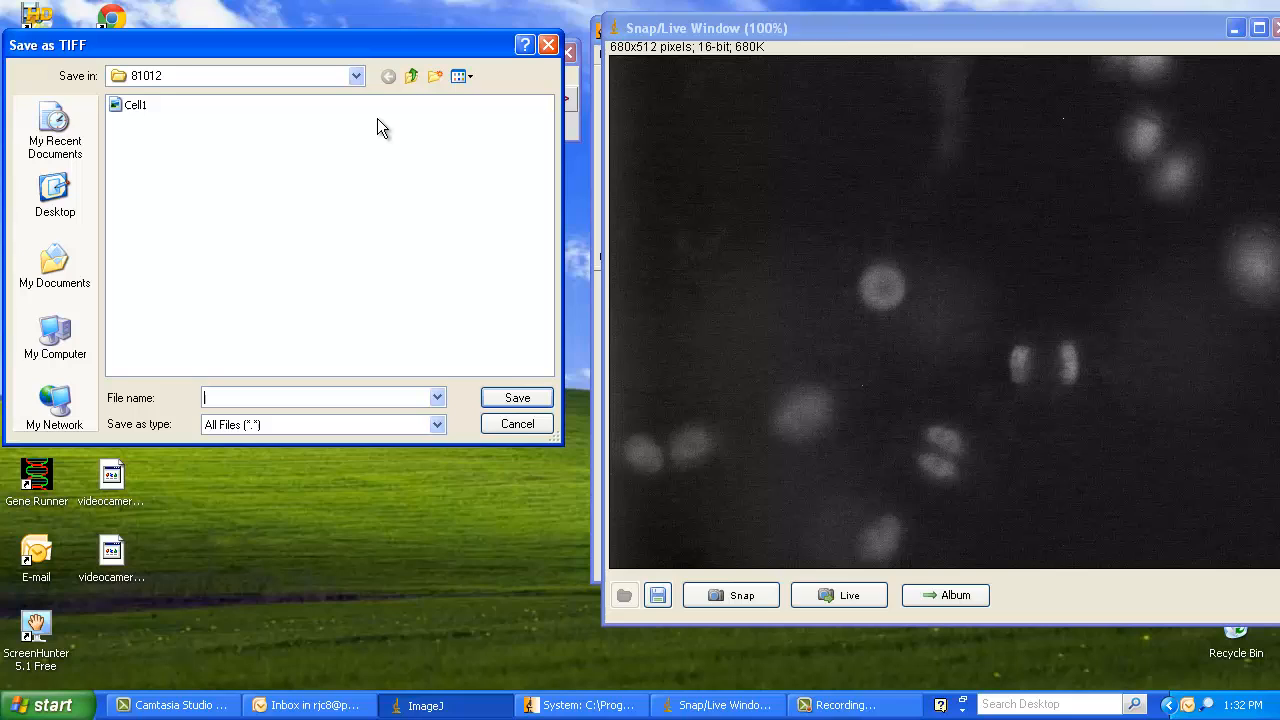
Step: Choose folder 81012, name the file Cell2, and save the TIFF
{"action": "left_click", "coordinate": [355, 75]}
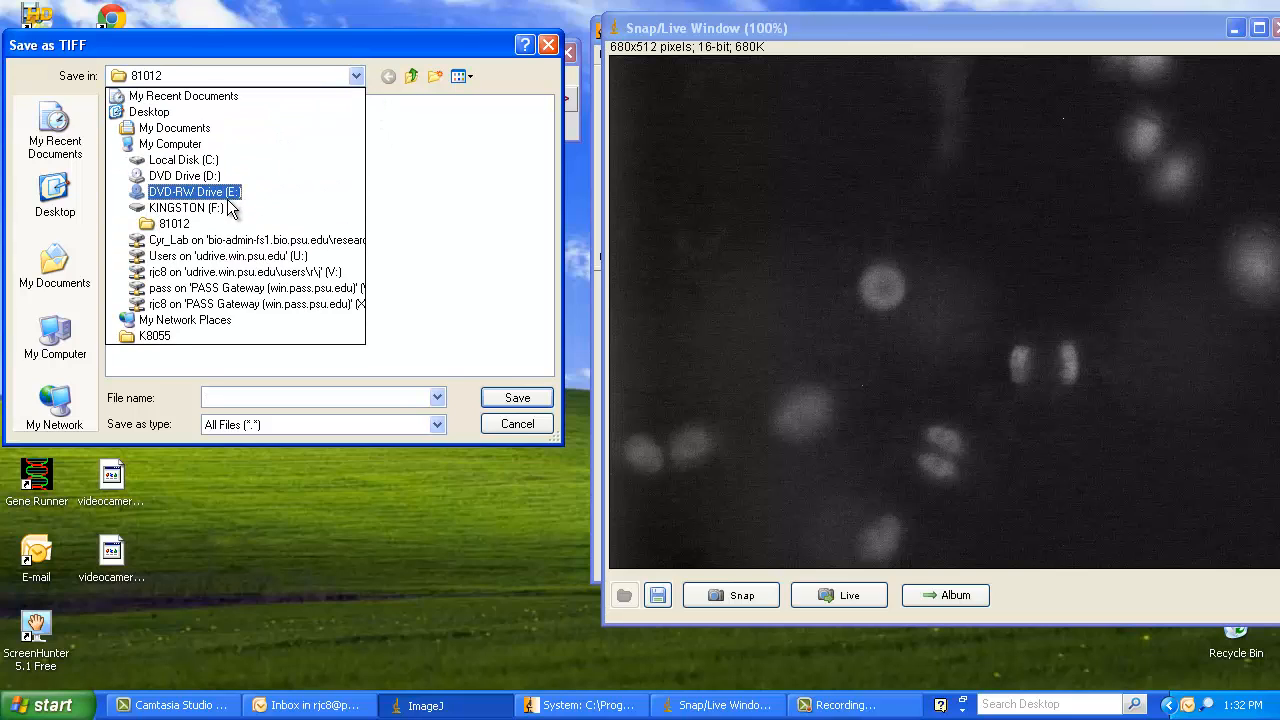
{"action": "left_click", "coordinate": [174, 223]}
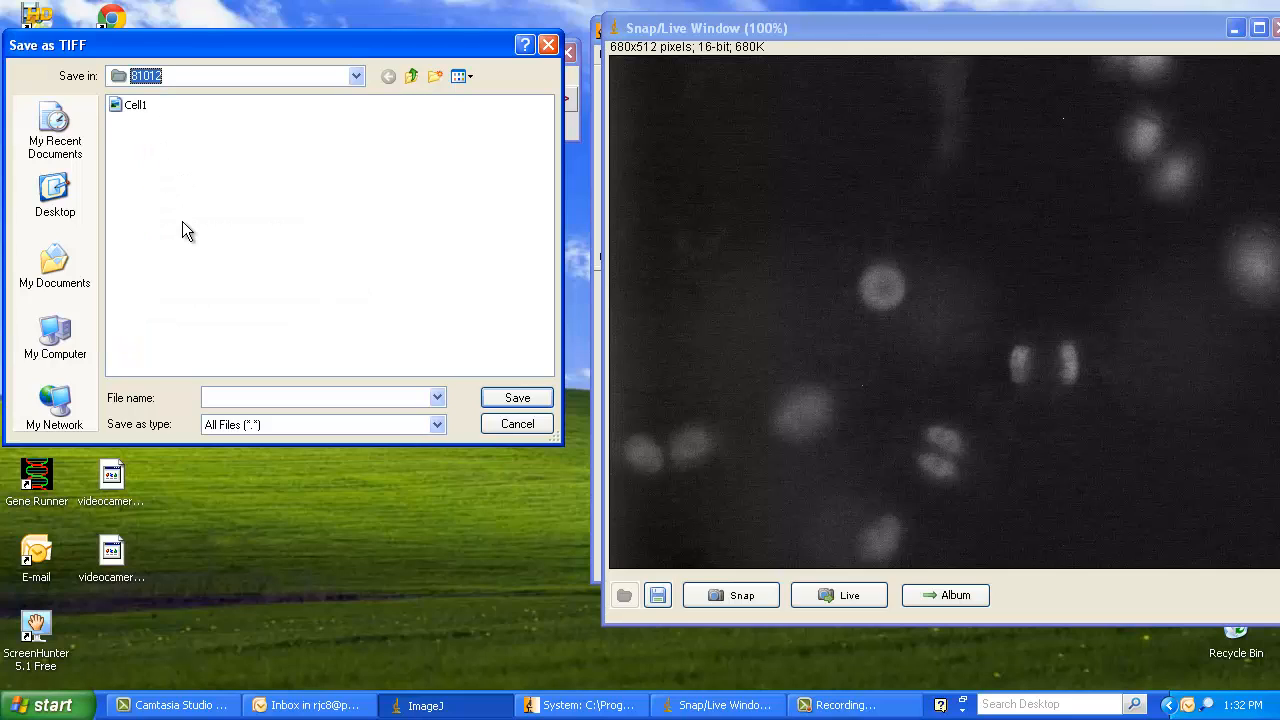
{"action": "left_click", "coordinate": [320, 397]}
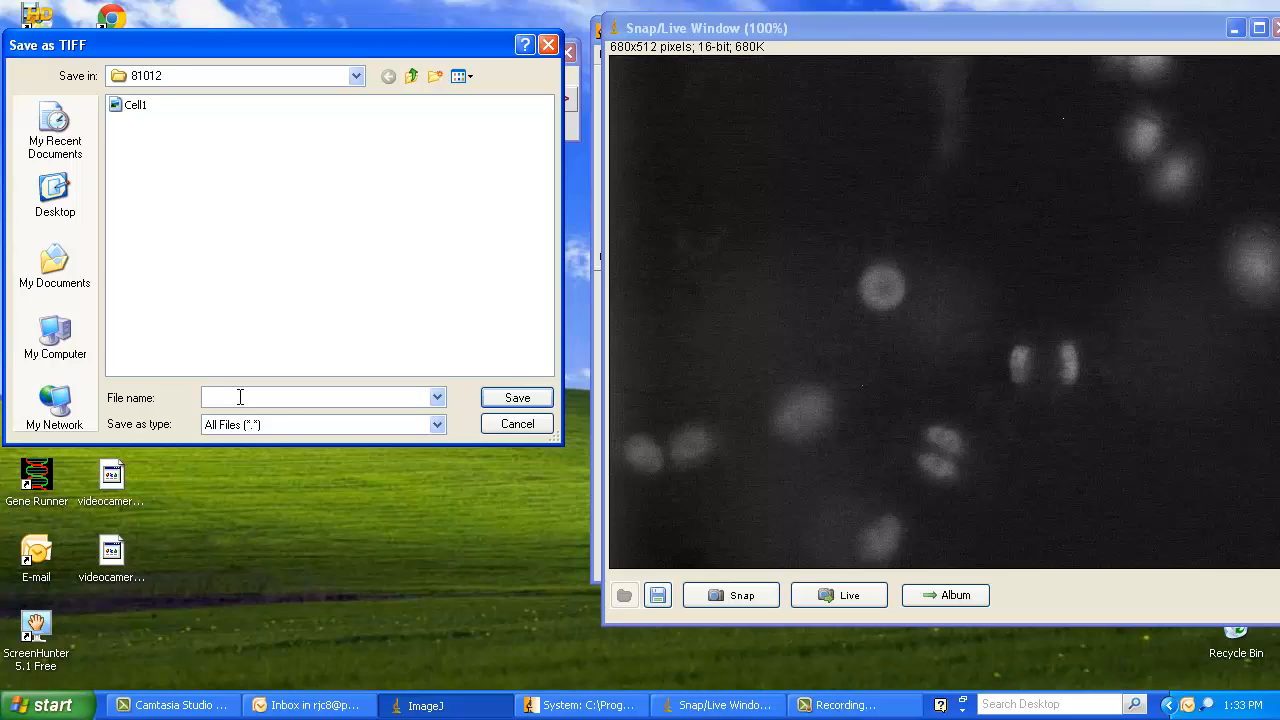
{"action": "type", "text": "Cell2"}
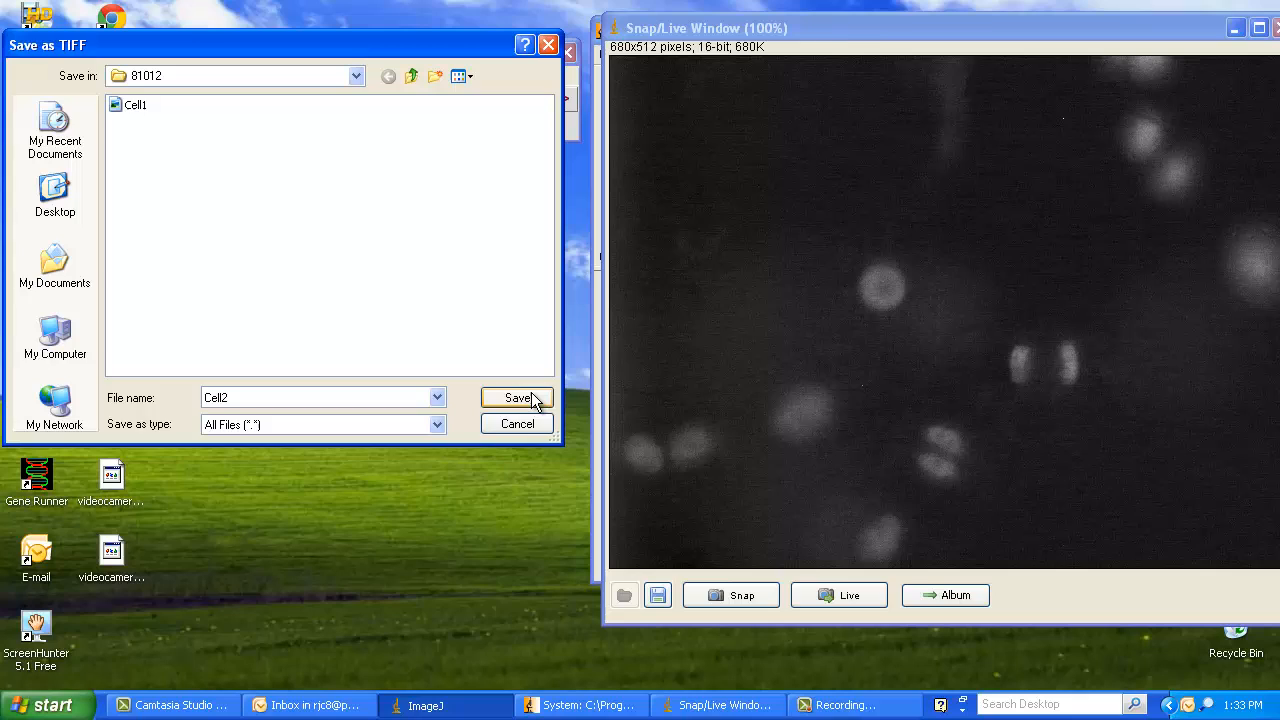
{"action": "left_click", "coordinate": [517, 398]}
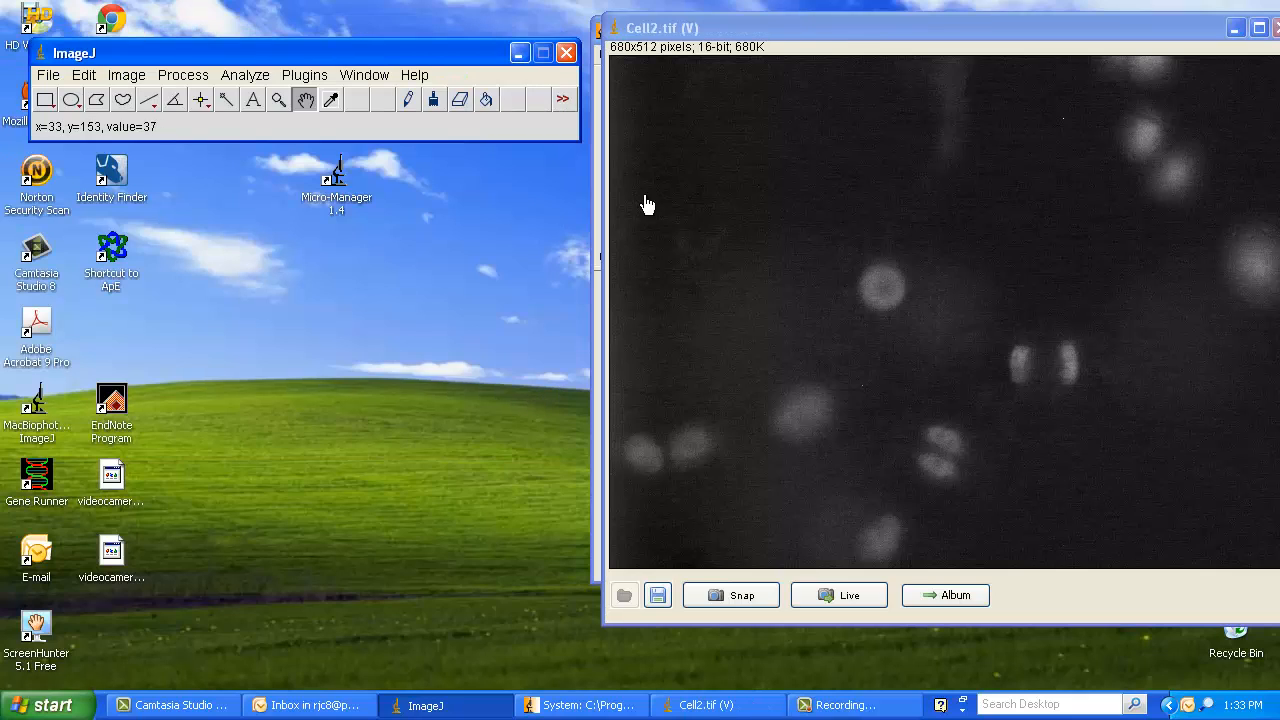
{"action": "mouse_move", "coordinate": [765, 42]}
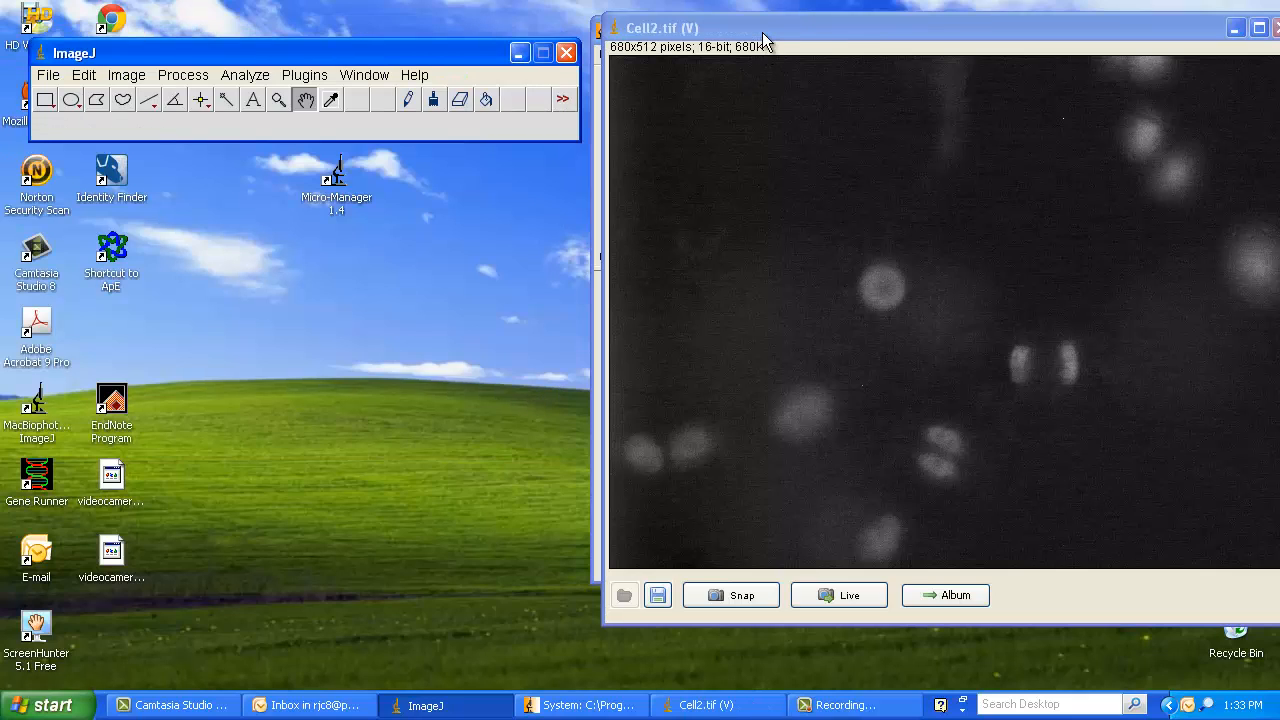